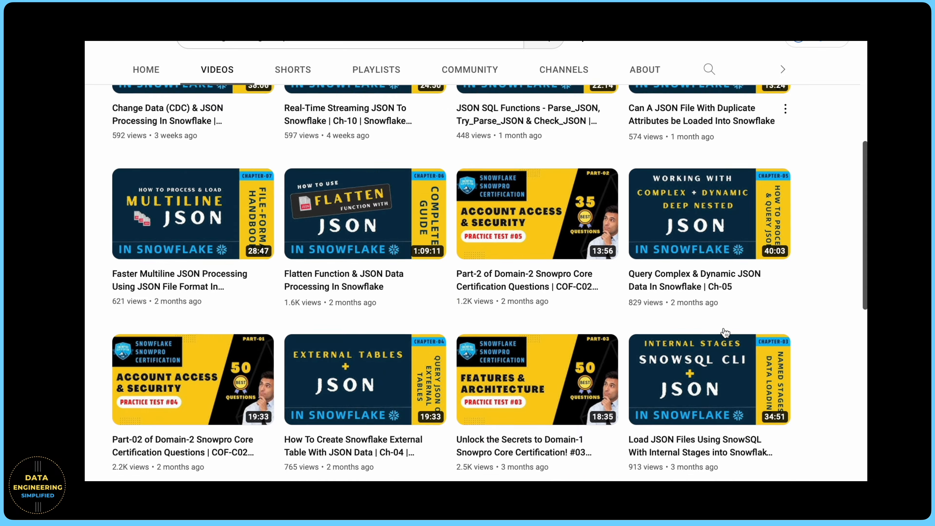
- Run pip3 install snowflake-snowpark-python in the terminal and watch the dependency packages download
{"action": "scroll", "scroll_direction": "down", "scroll_amount": 3}
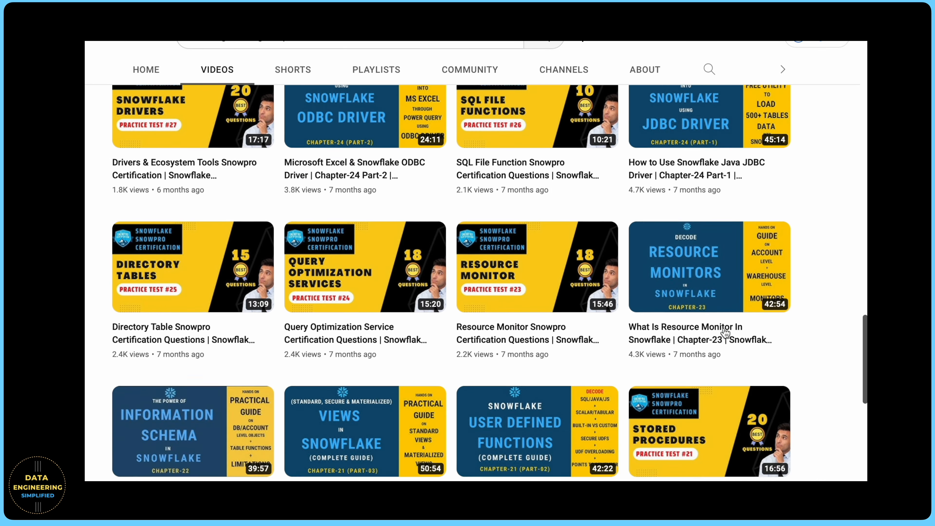
{"action": "scroll", "scroll_direction": "down", "scroll_amount": 3}
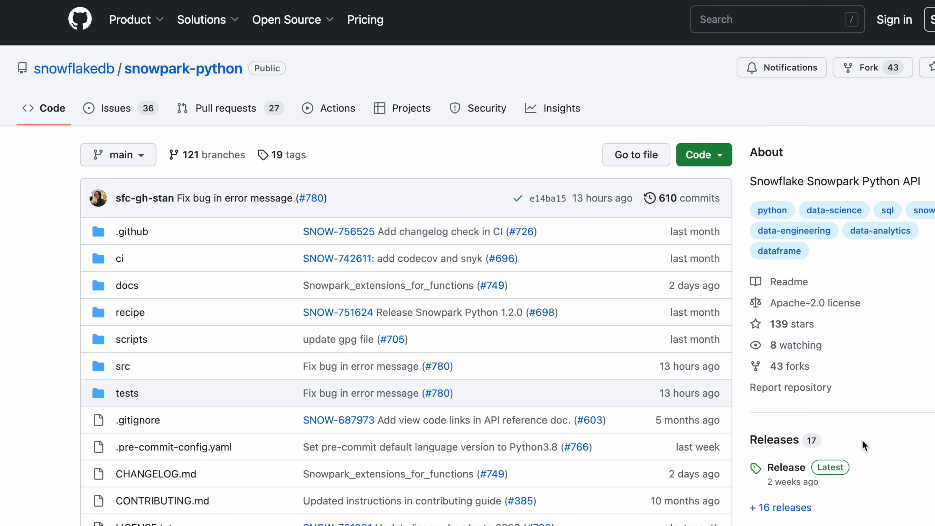
{"action": "scroll", "scroll_direction": "down", "scroll_amount": 3}
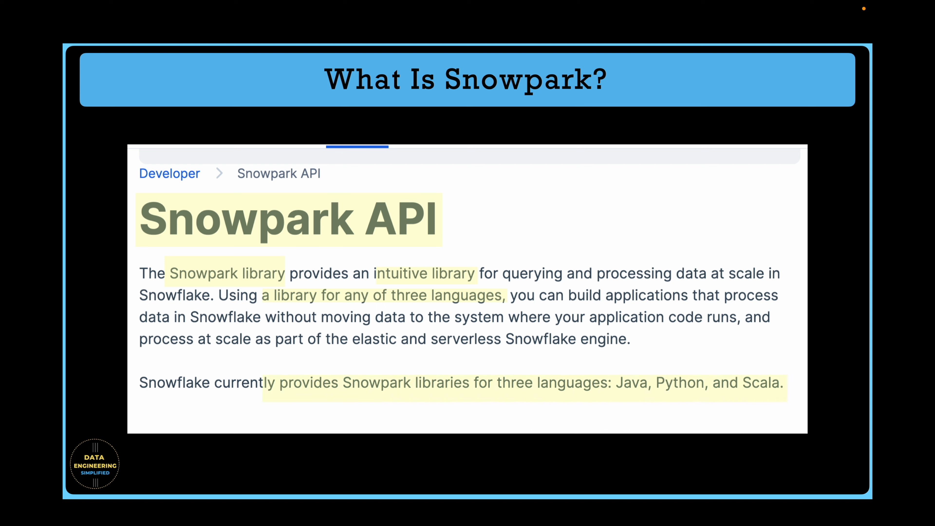
{"action": "key", "text": "right"}
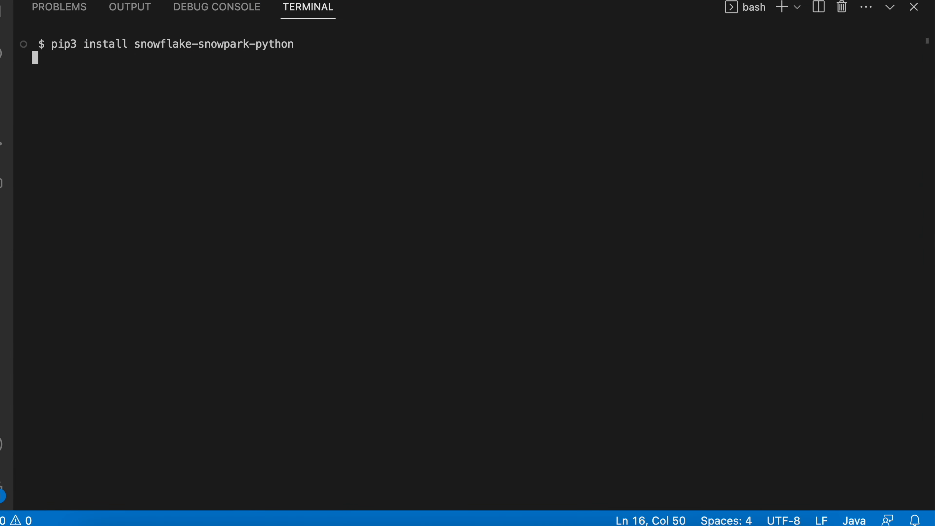
{"action": "key", "text": "Return"}
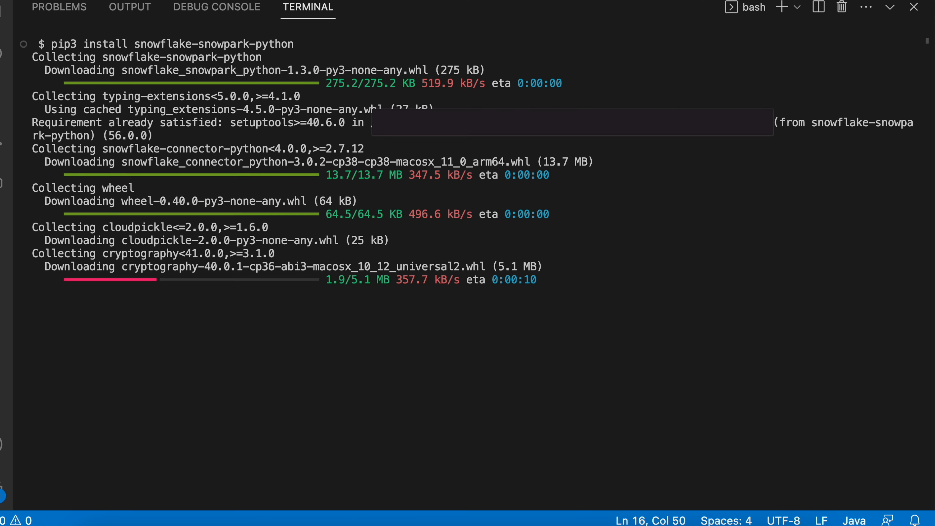
{"action": "scroll", "scroll_direction": "down", "scroll_amount": 3}
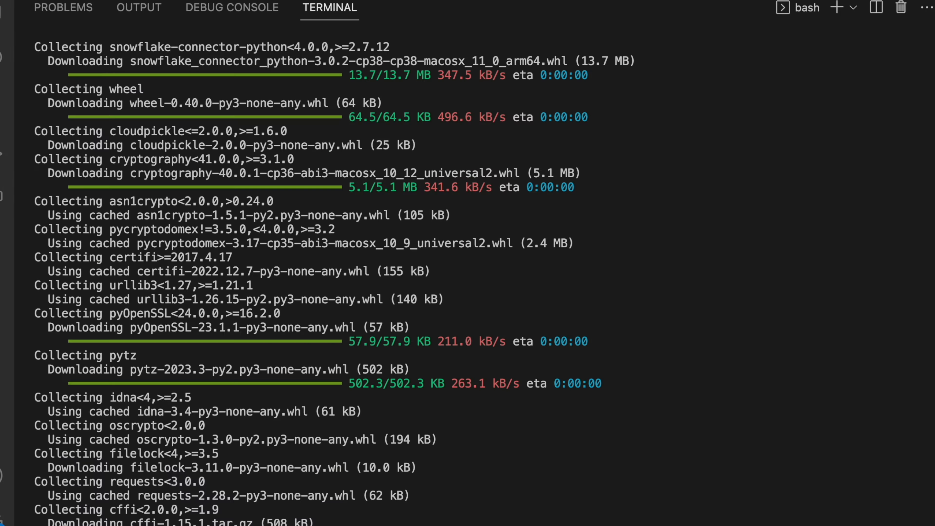
{"action": "scroll", "scroll_direction": "down", "scroll_amount": 3}
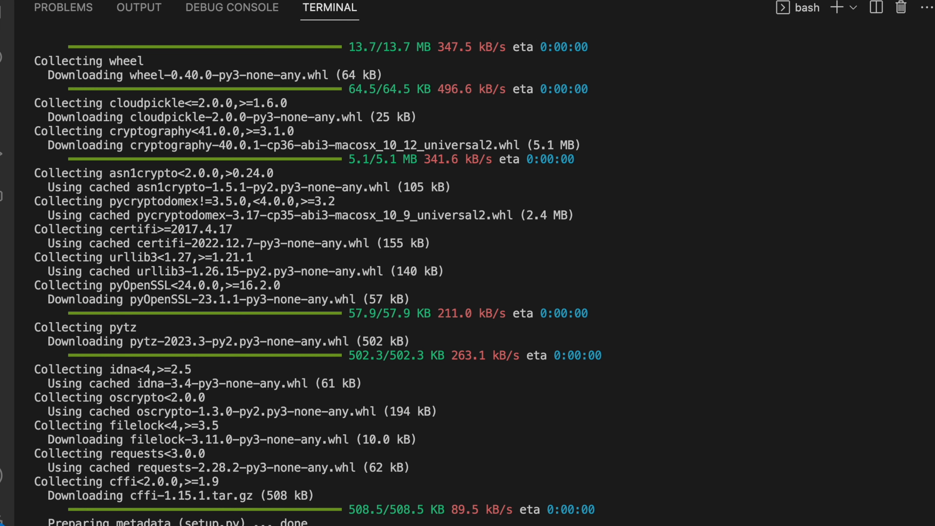
{"action": "scroll", "scroll_direction": "down", "scroll_amount": 3}
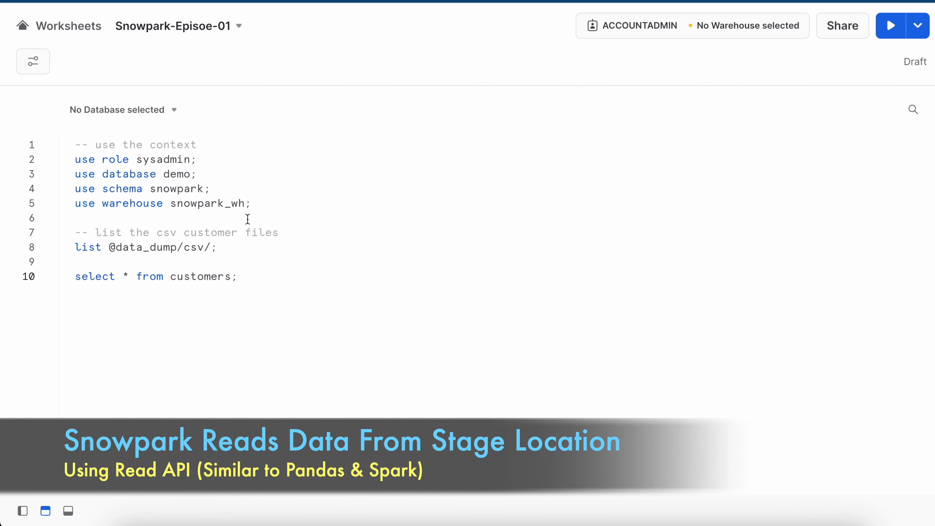
{"action": "left_click", "coordinate": [890, 26]}
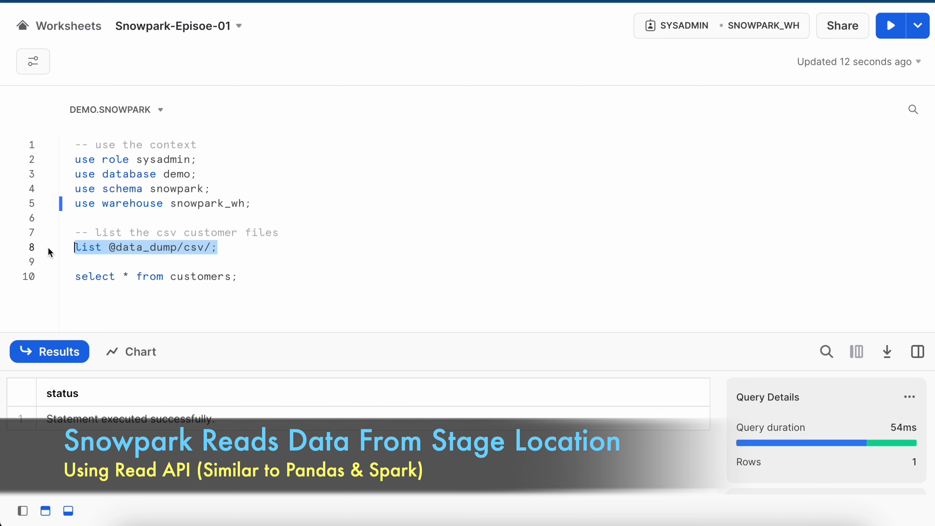
{"action": "left_click", "coordinate": [891, 26]}
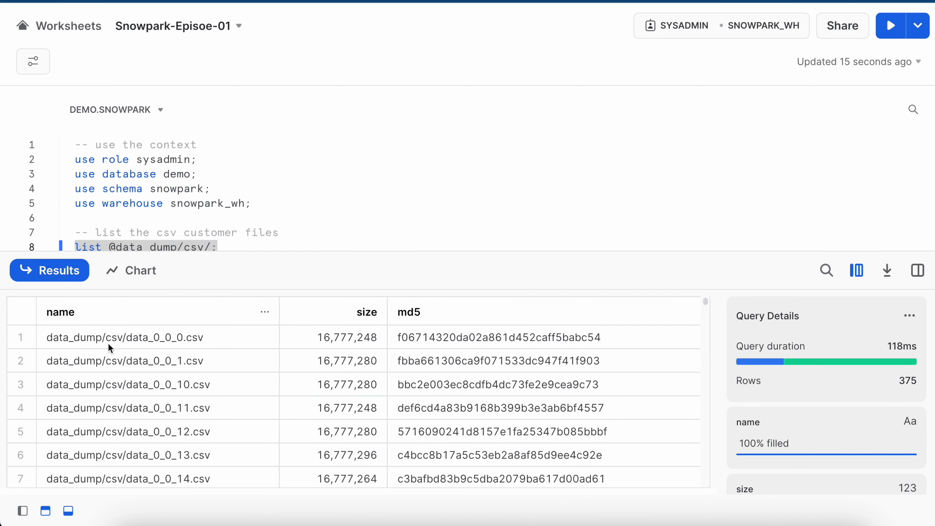
{"action": "mouse_move", "coordinate": [165, 345]}
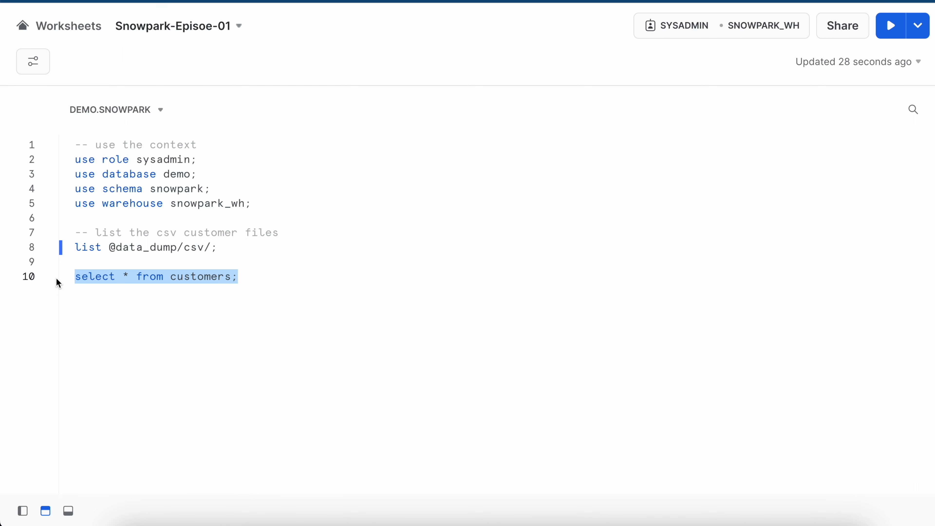
{"action": "left_click", "coordinate": [891, 26]}
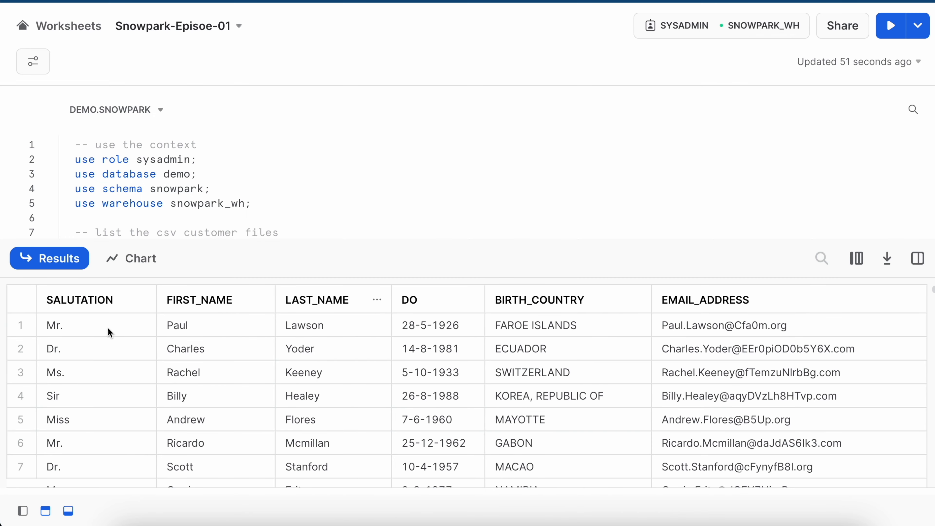
{"action": "mouse_move", "coordinate": [82, 315]}
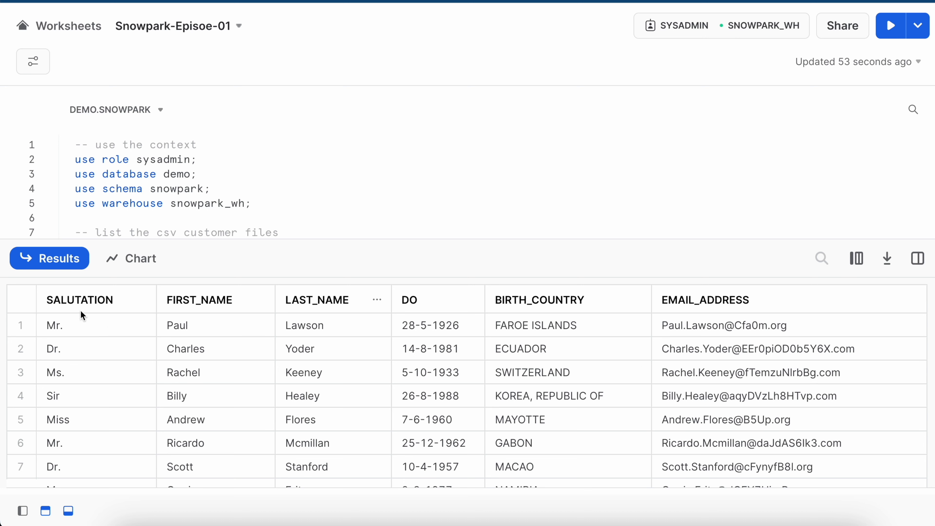
{"action": "mouse_move", "coordinate": [334, 309]}
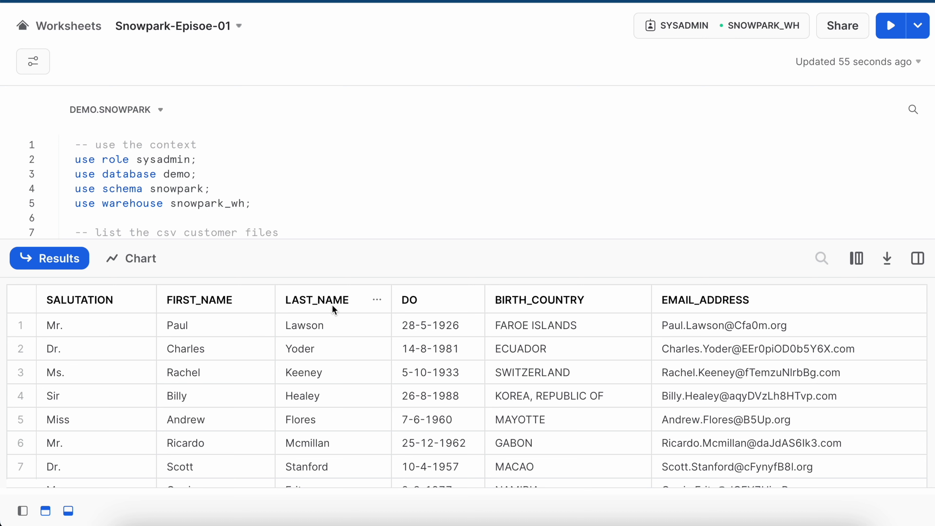
{"action": "mouse_move", "coordinate": [521, 304]}
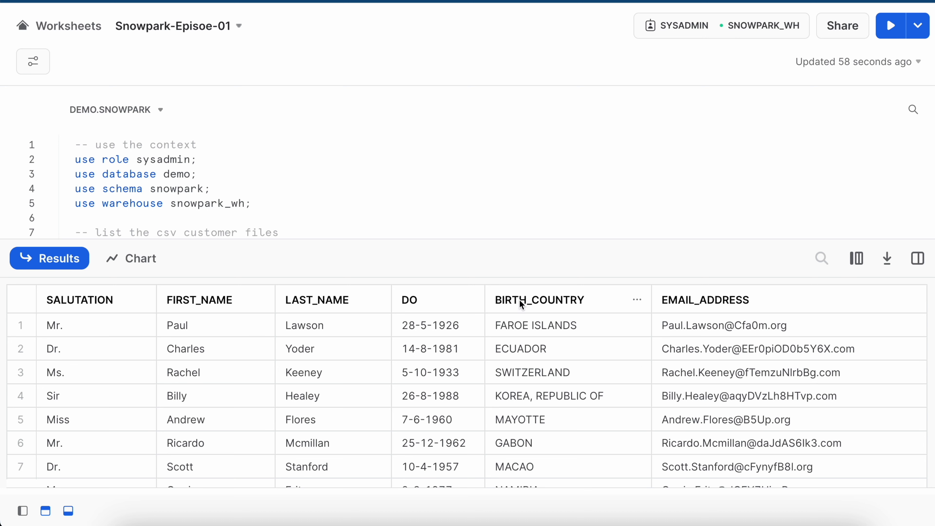
{"action": "mouse_move", "coordinate": [731, 306]}
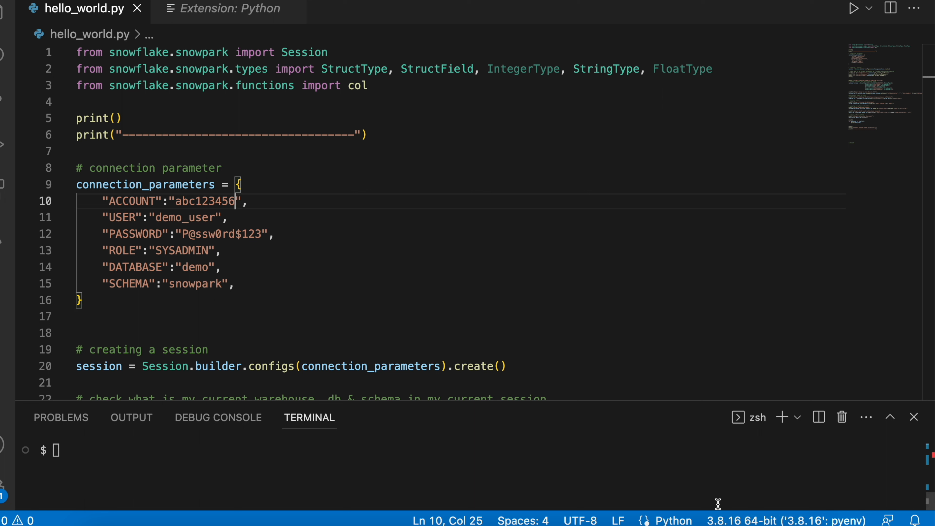
{"action": "left_click", "coordinate": [114, 118]}
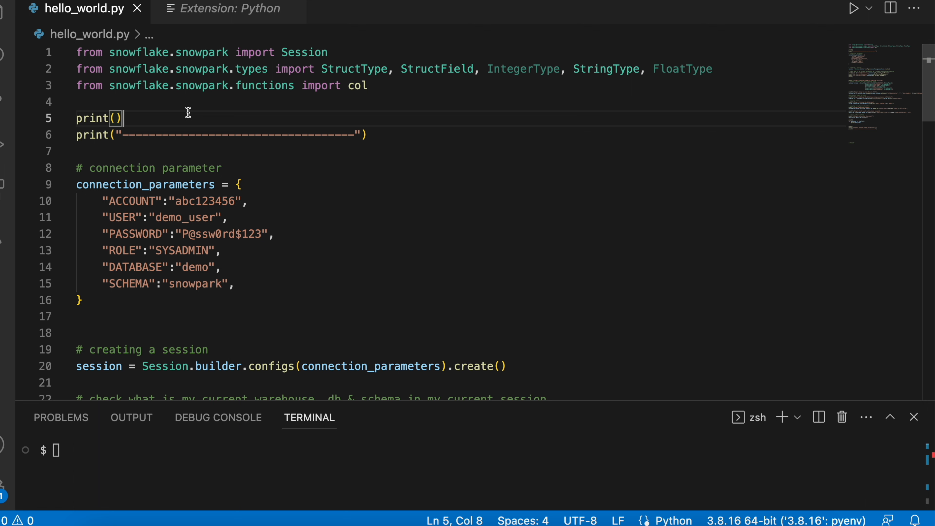
{"action": "scroll", "scroll_direction": "down", "scroll_amount": 3}
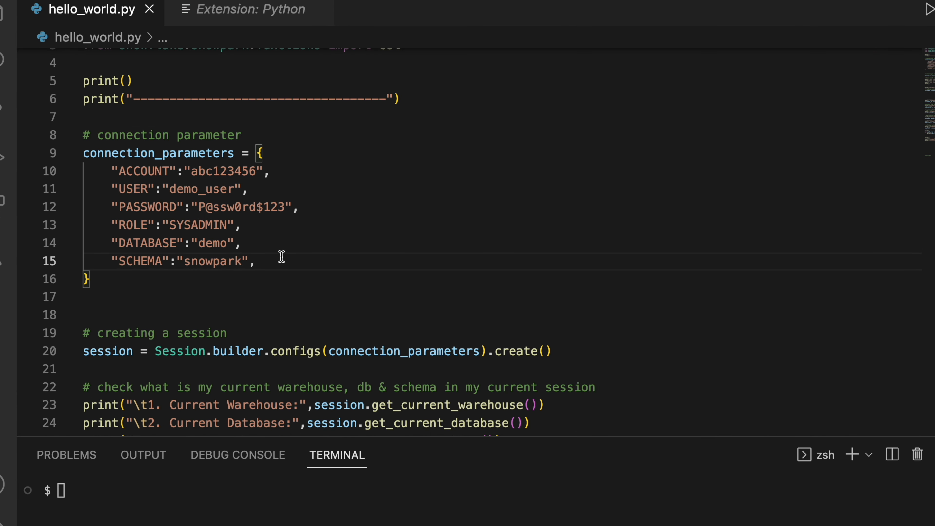
{"action": "left_click", "coordinate": [256, 261]}
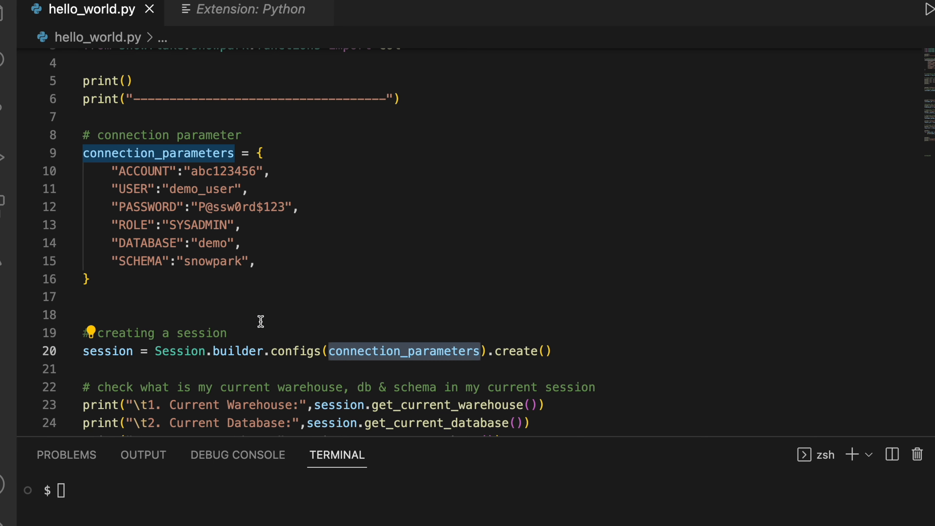
{"action": "scroll", "scroll_direction": "down", "scroll_amount": 3}
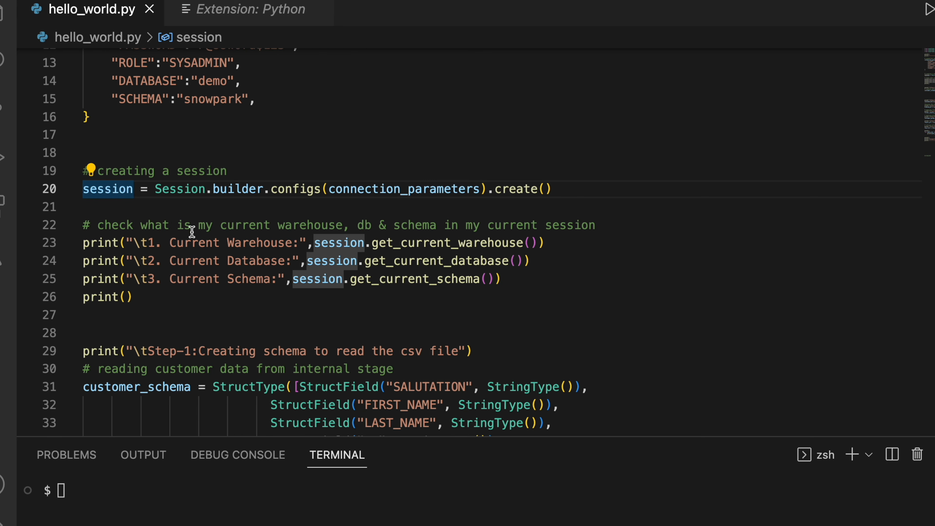
{"action": "mouse_move", "coordinate": [438, 260]}
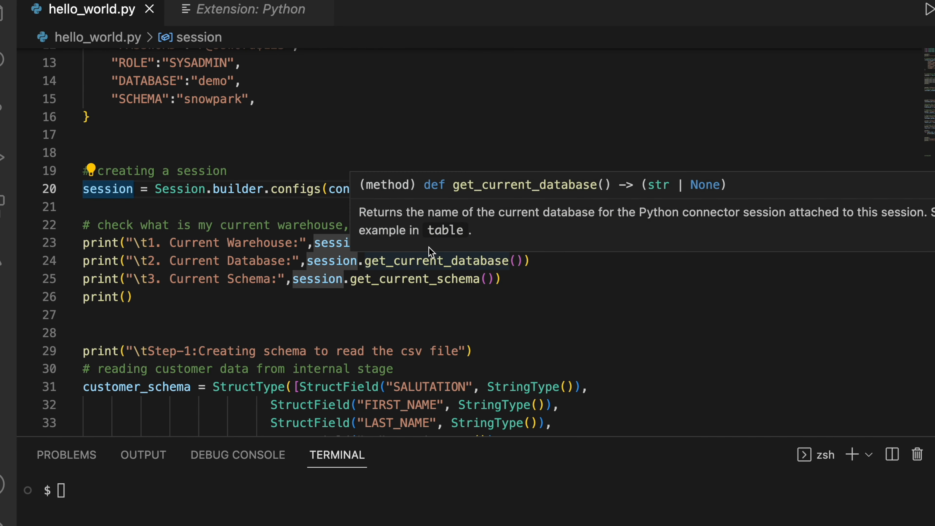
{"action": "mouse_move", "coordinate": [457, 309]}
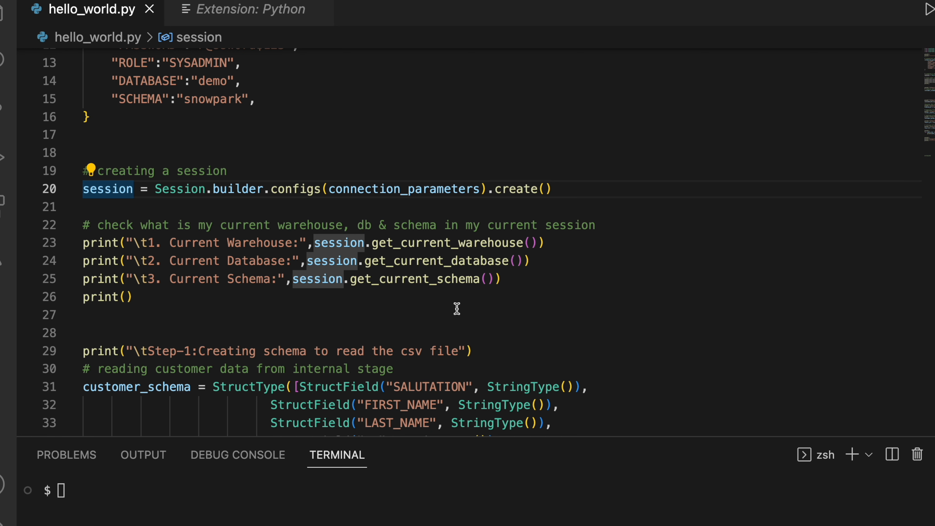
{"action": "scroll", "scroll_direction": "down", "scroll_amount": 3}
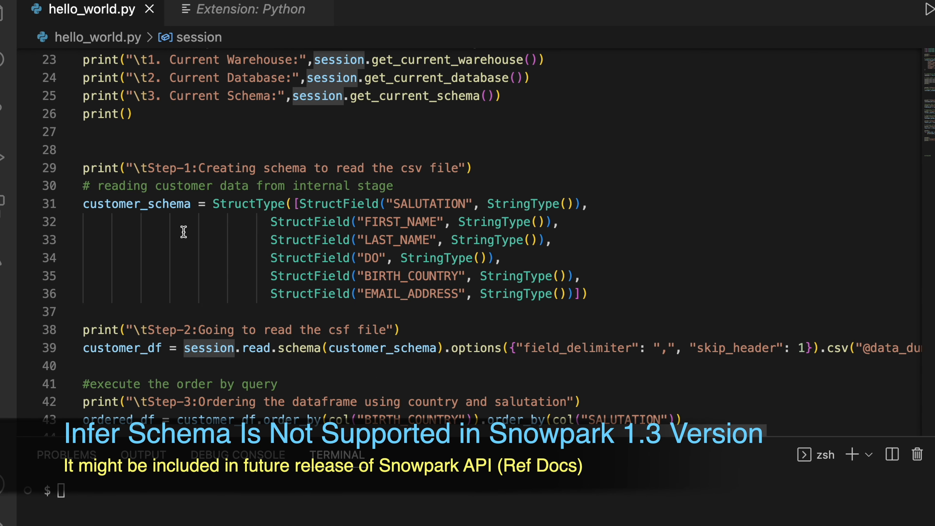
{"action": "double_click", "coordinate": [136, 204]}
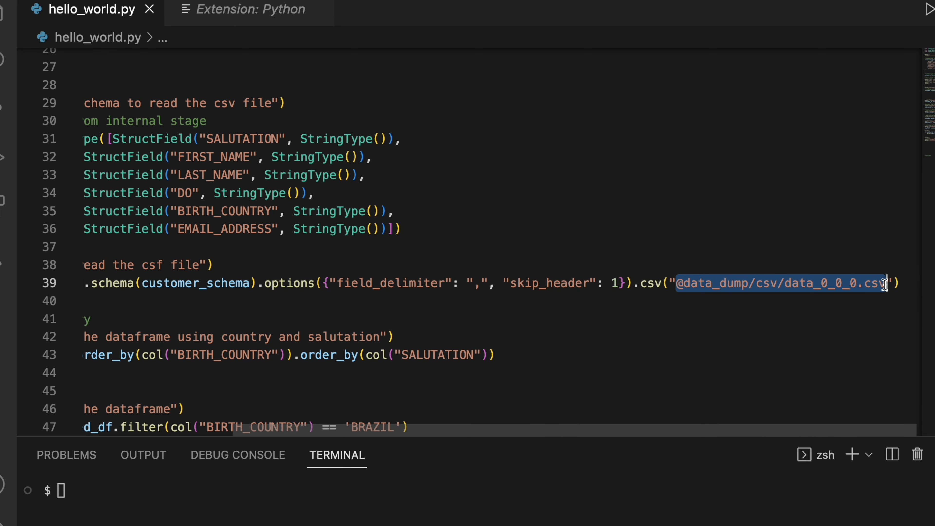
{"action": "scroll", "scroll_direction": "left", "scroll_amount": 3}
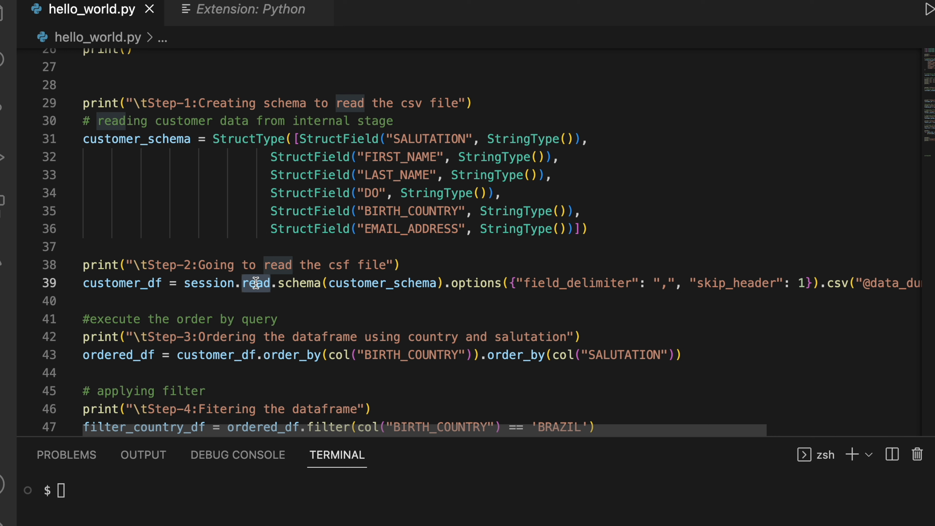
{"action": "double_click", "coordinate": [122, 282]}
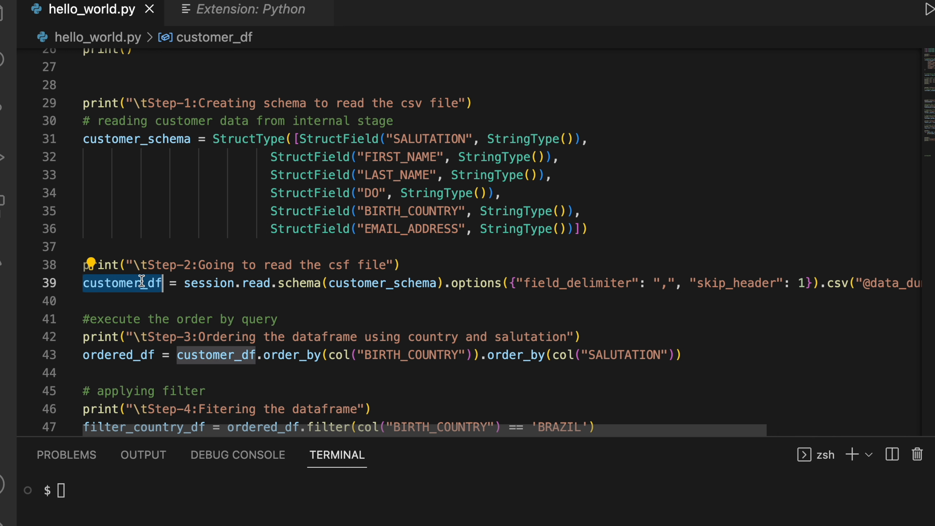
{"action": "mouse_move", "coordinate": [182, 318]}
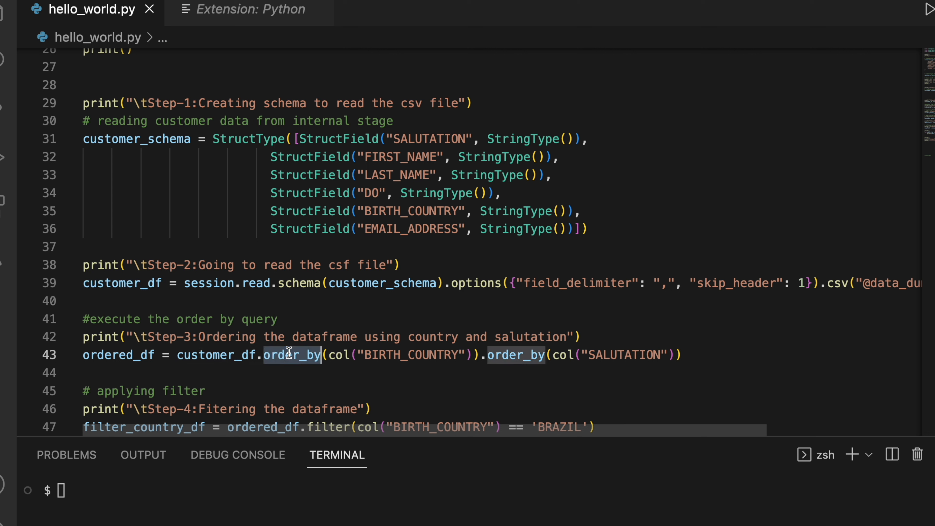
{"action": "double_click", "coordinate": [410, 355]}
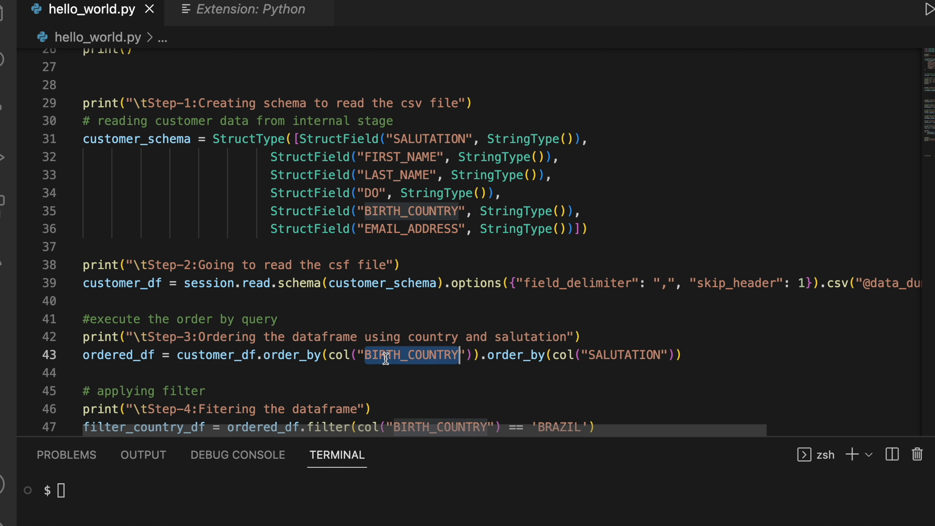
{"action": "mouse_move", "coordinate": [517, 356]}
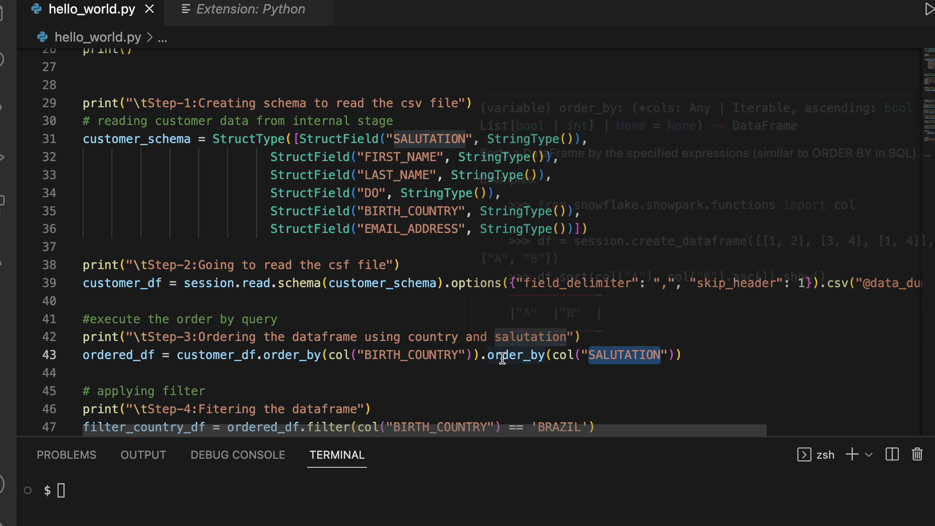
{"action": "scroll", "scroll_direction": "down", "scroll_amount": 3}
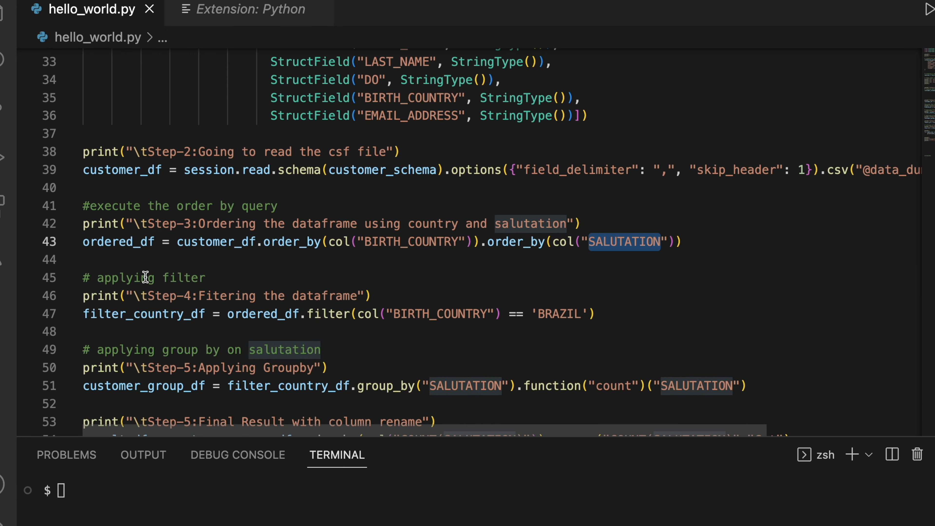
{"action": "double_click", "coordinate": [143, 313]}
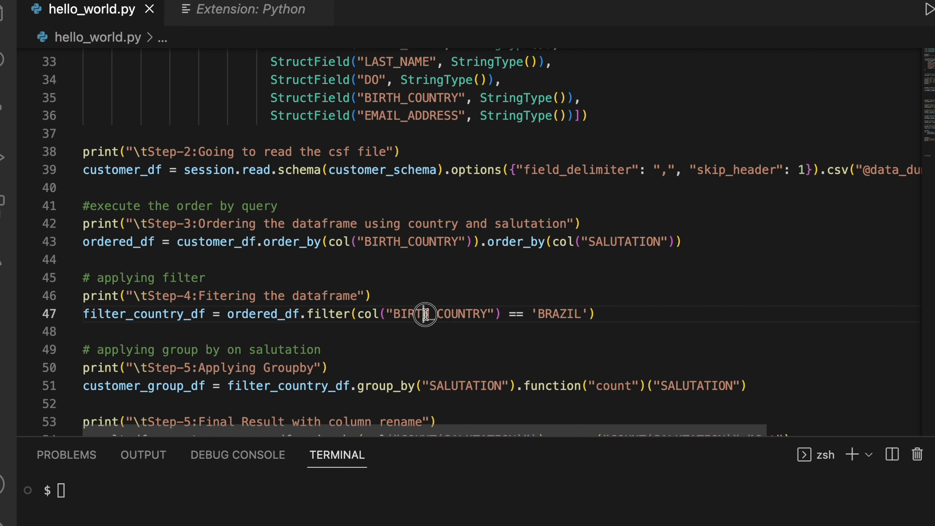
{"action": "double_click", "coordinate": [557, 313]}
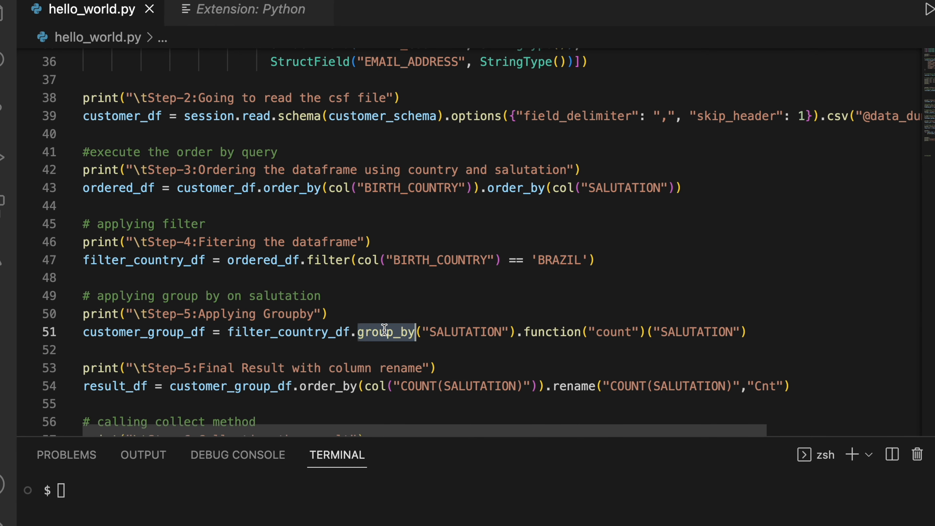
{"action": "double_click", "coordinate": [465, 332]}
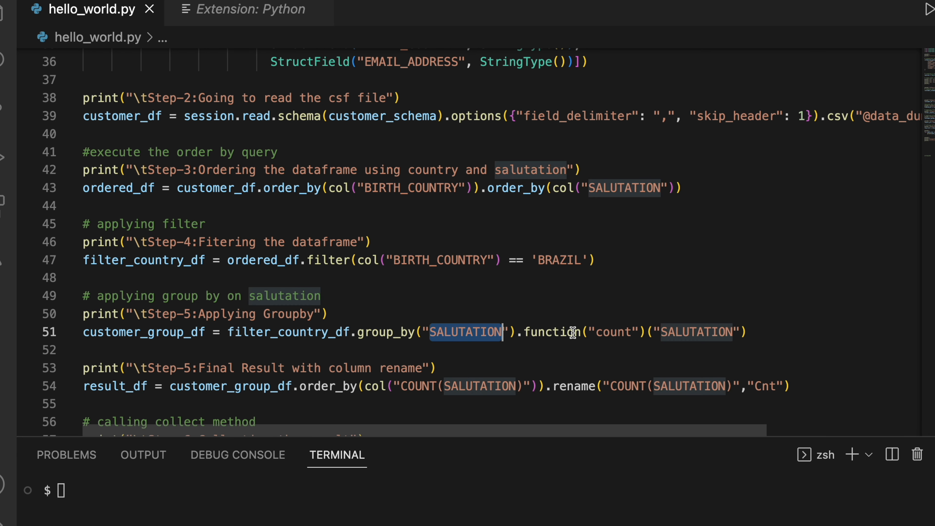
{"action": "scroll", "scroll_direction": "down", "scroll_amount": 3}
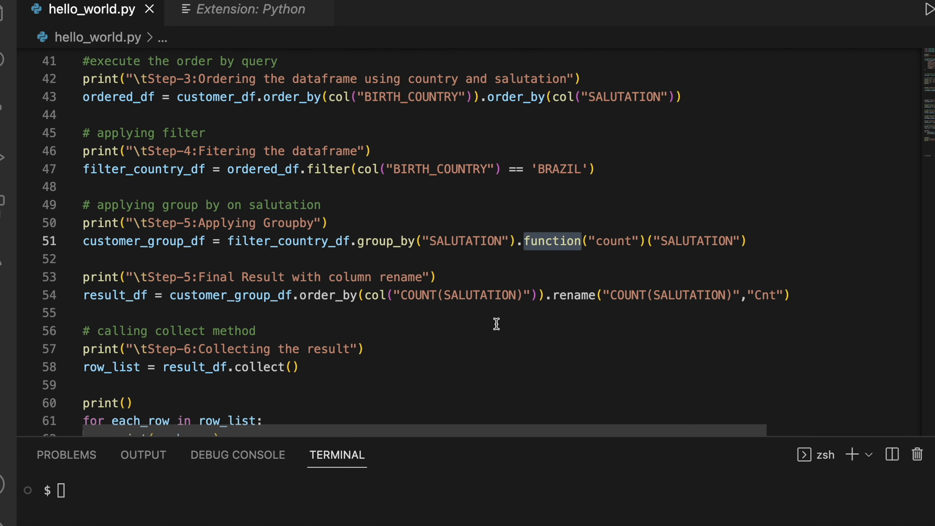
{"action": "double_click", "coordinate": [327, 295]}
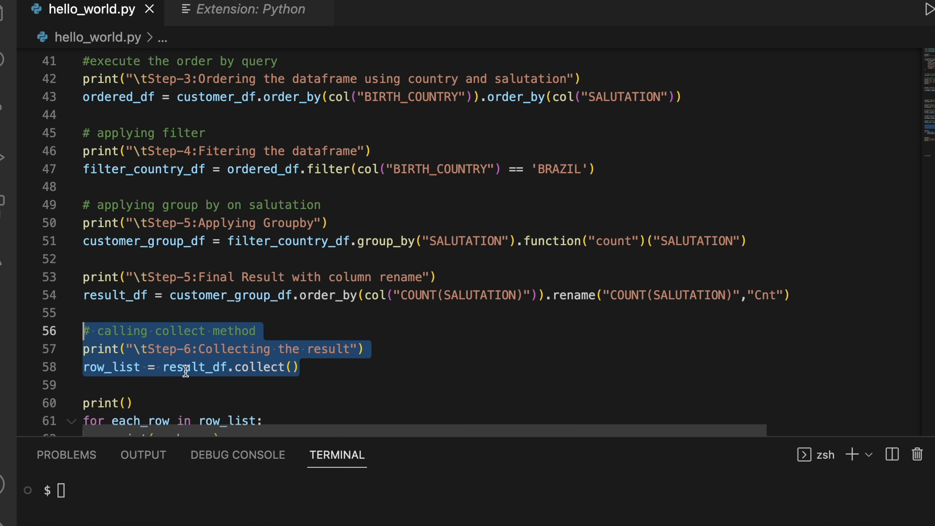
{"action": "scroll", "scroll_direction": "up", "scroll_amount": 3}
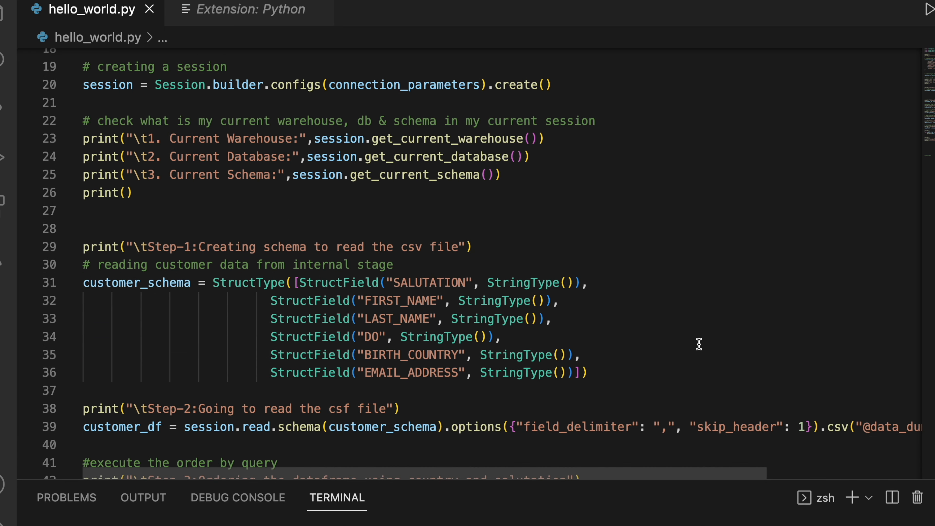
{"action": "scroll", "scroll_direction": "down", "scroll_amount": 3}
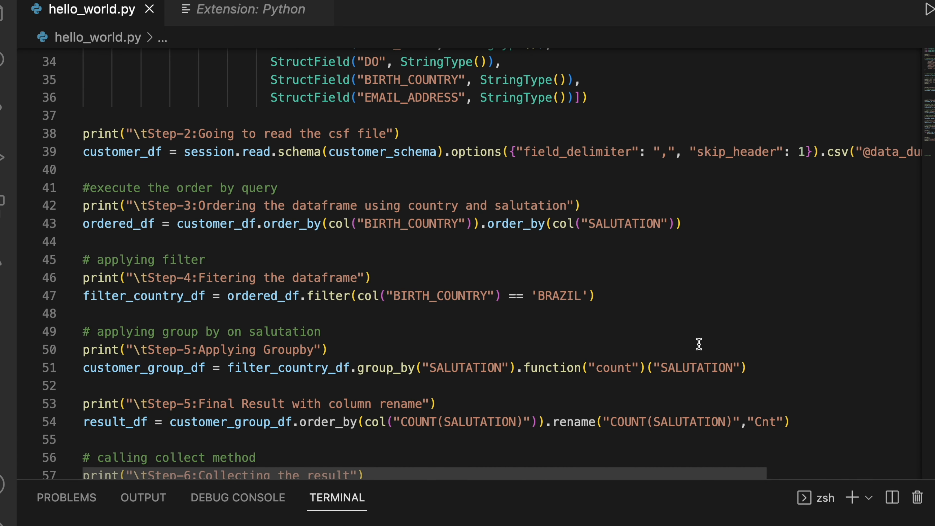
{"action": "scroll", "scroll_direction": "down", "scroll_amount": 3}
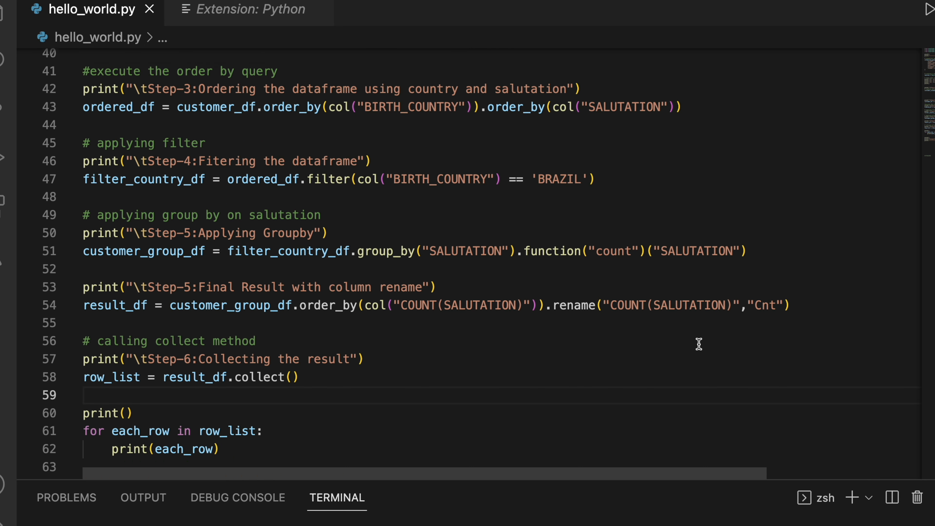
{"action": "scroll", "scroll_direction": "down", "scroll_amount": 3}
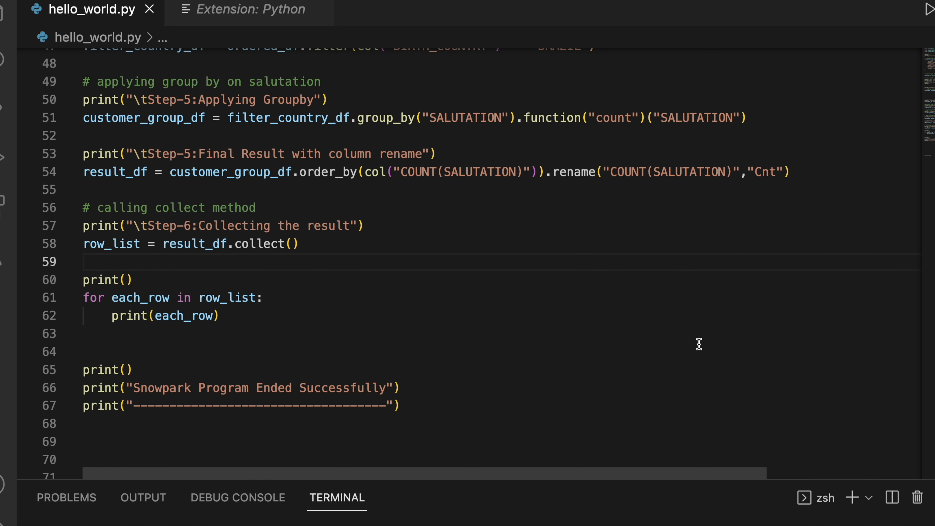
- Show Query History filtered to DEMO_USER over the last 14 days in Snowsight
{"action": "left_click", "coordinate": [83, 262]}
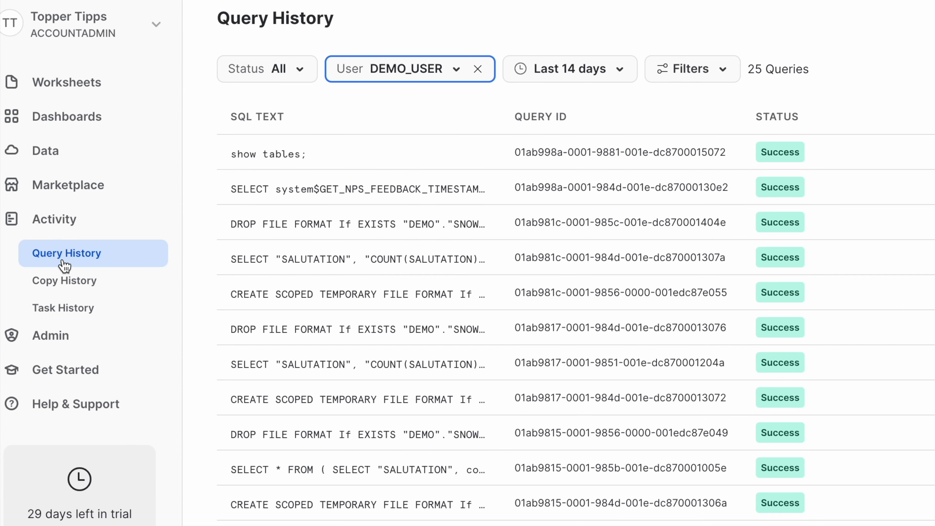
{"action": "mouse_move", "coordinate": [697, 103]}
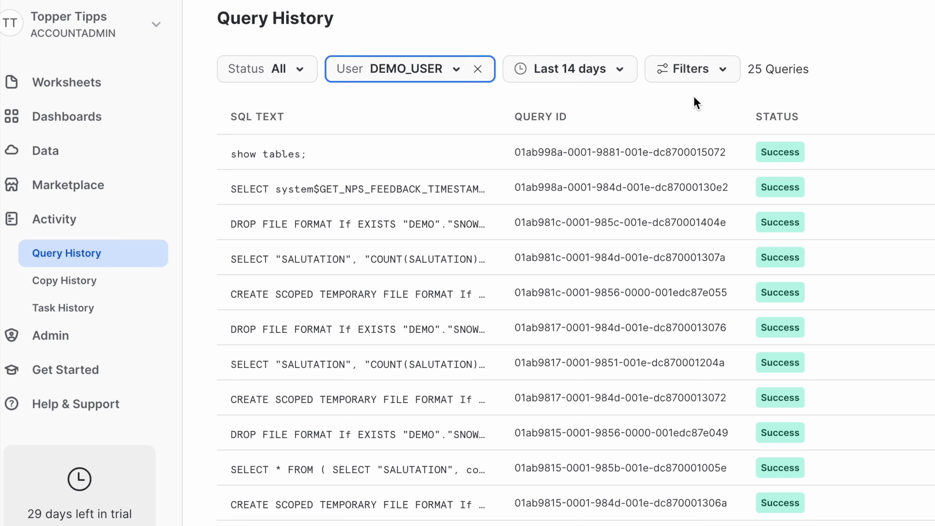
{"action": "mouse_move", "coordinate": [428, 84]}
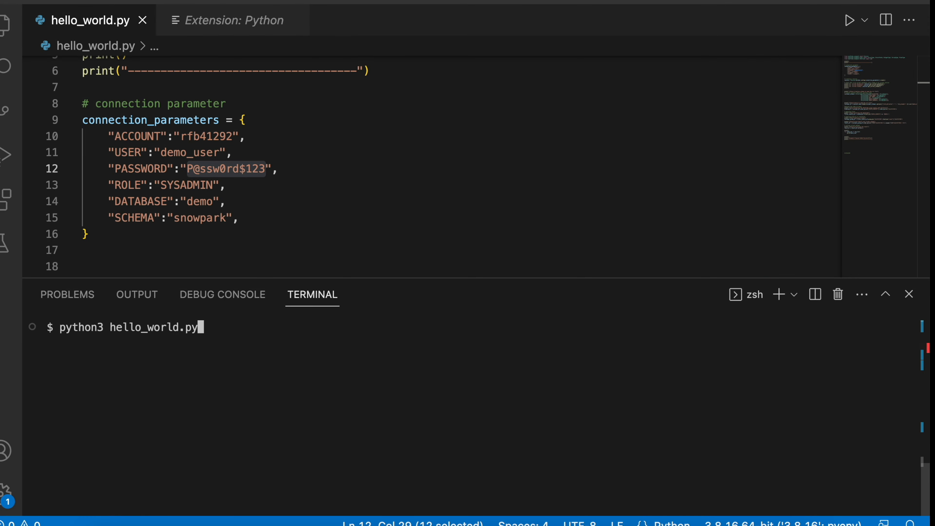
{"action": "mouse_move", "coordinate": [886, 294]}
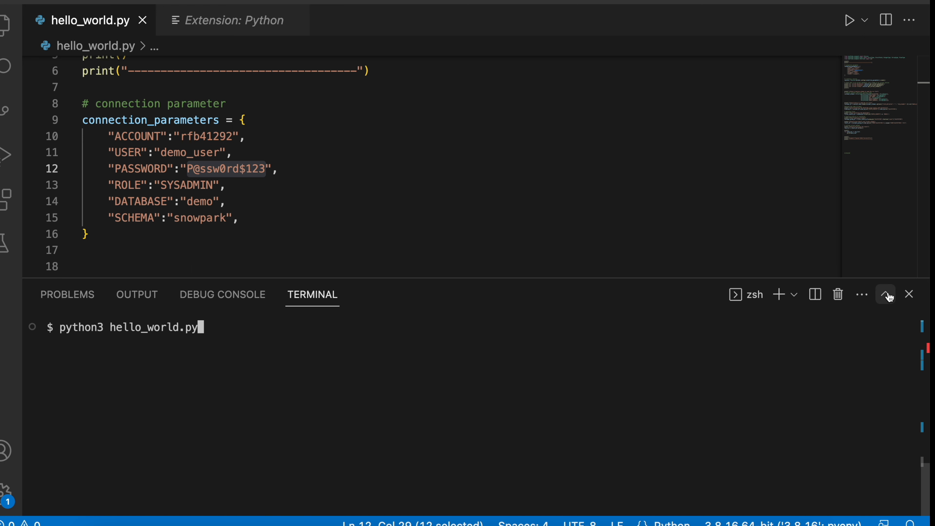
- Run python3 hello_world.py printing the Row(SALUTATION, CNT) lines, noting the BIRTH_COUNTRY column in the code
{"action": "left_click", "coordinate": [885, 294]}
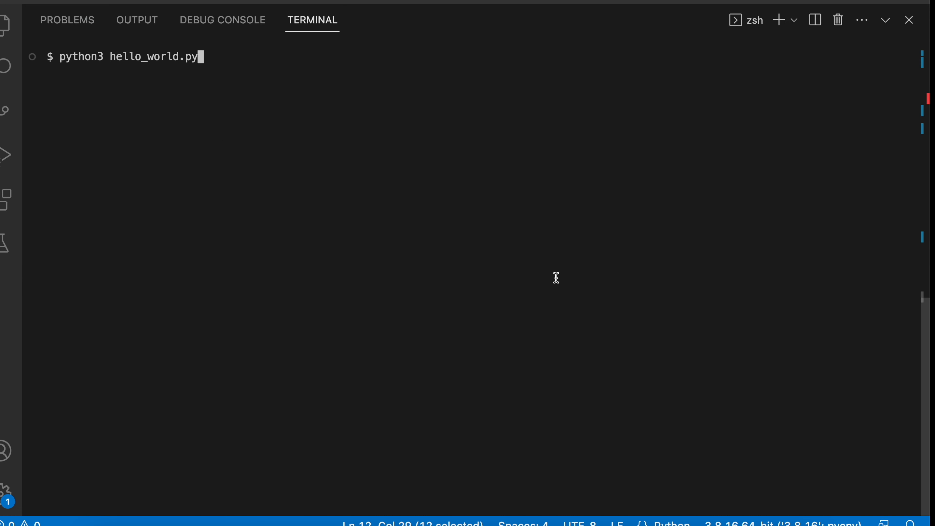
{"action": "key", "text": "Return"}
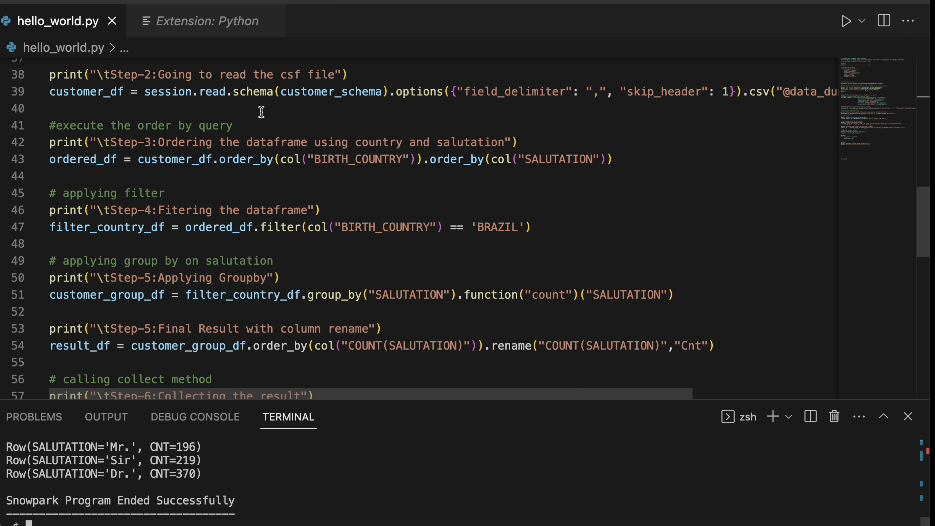
{"action": "mouse_move", "coordinate": [720, 93]}
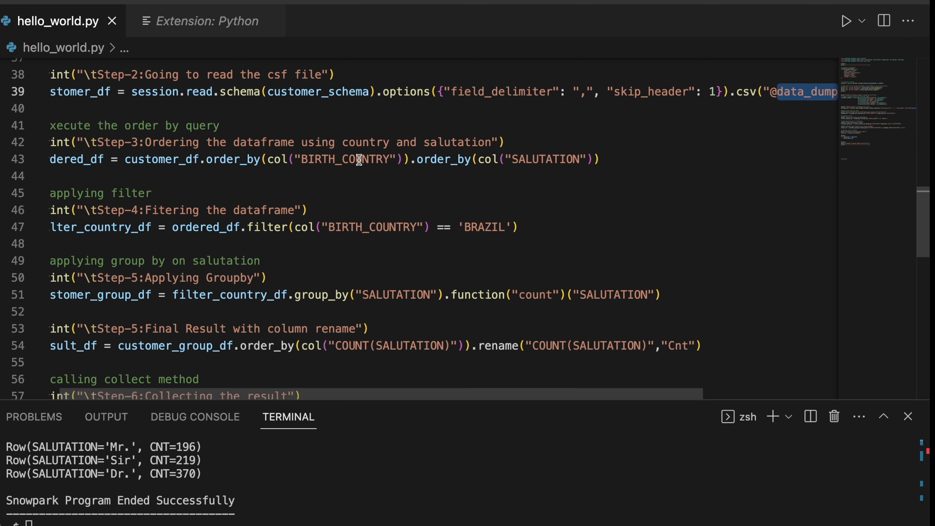
{"action": "double_click", "coordinate": [345, 159]}
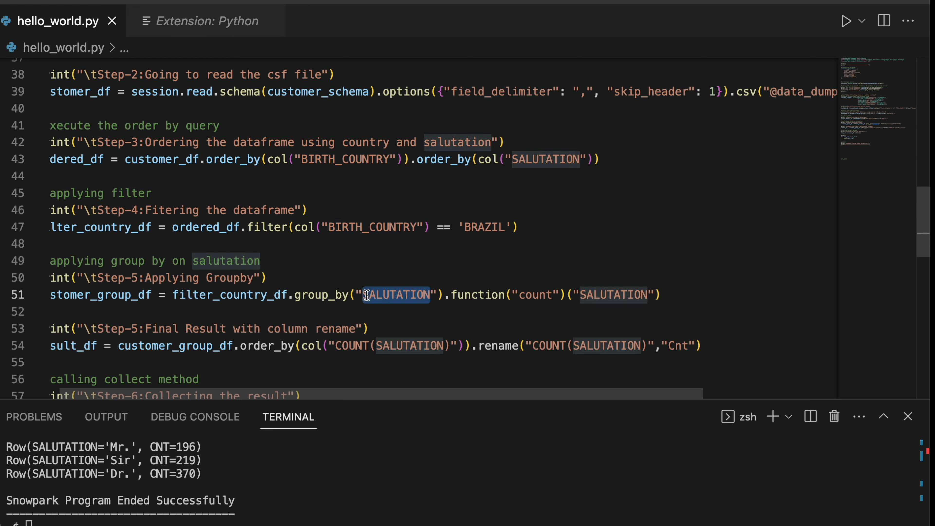
{"action": "mouse_move", "coordinate": [367, 343]}
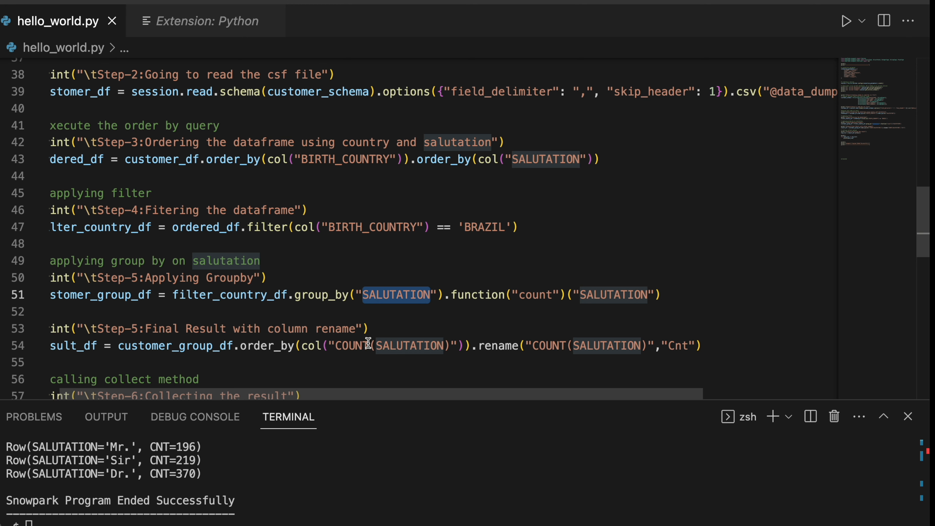
{"action": "scroll", "scroll_direction": "down", "scroll_amount": 3}
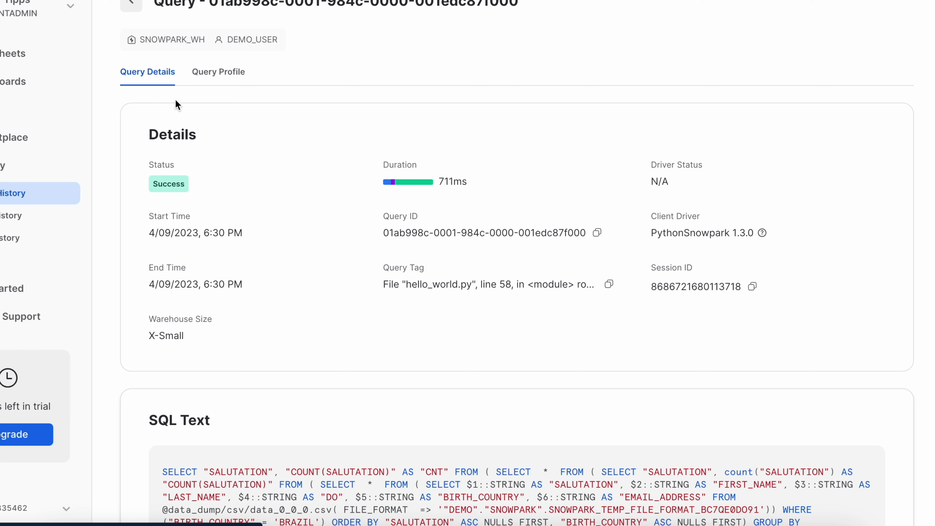
- Scroll the Query Details down to the SQL Text Snowpark generated for the script's query
{"action": "scroll", "scroll_direction": "down", "scroll_amount": 3}
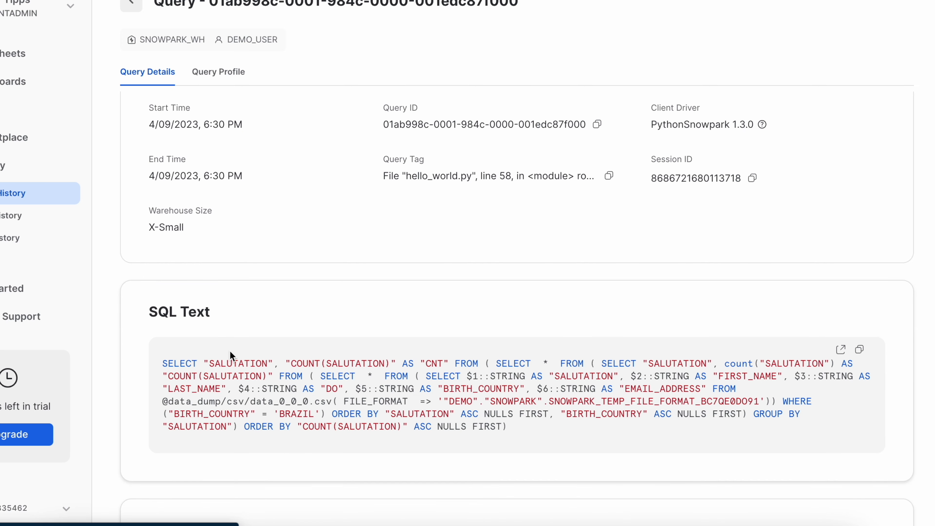
{"action": "mouse_move", "coordinate": [207, 351]}
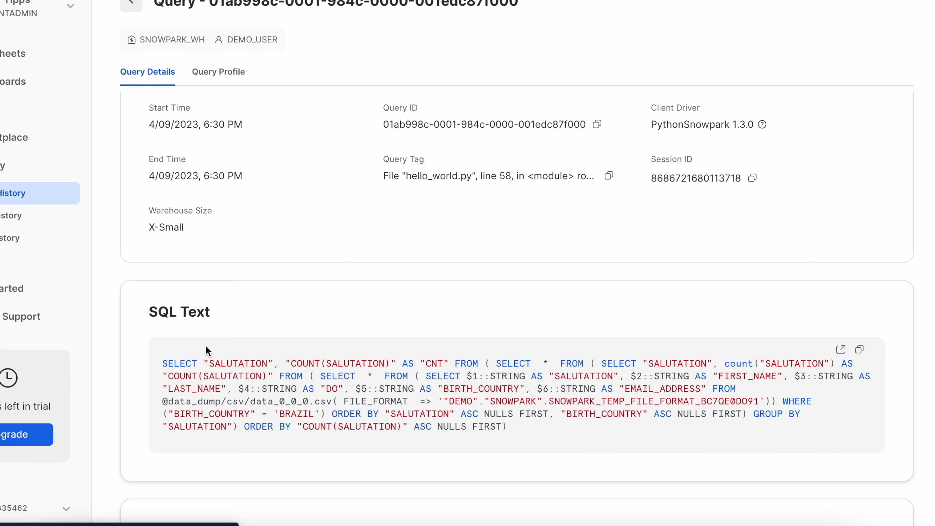
{"action": "scroll", "scroll_direction": "down", "scroll_amount": 3}
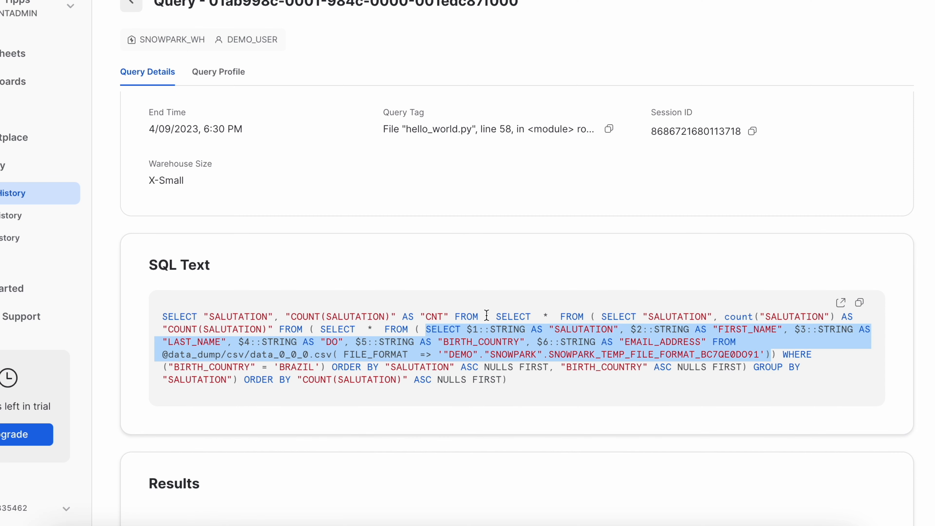
{"action": "mouse_move", "coordinate": [463, 346]}
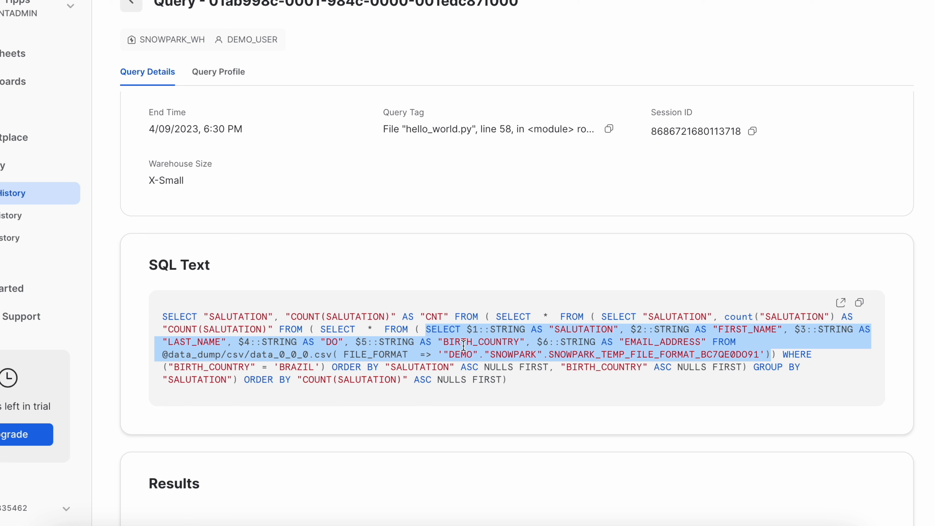
{"action": "mouse_move", "coordinate": [608, 335]}
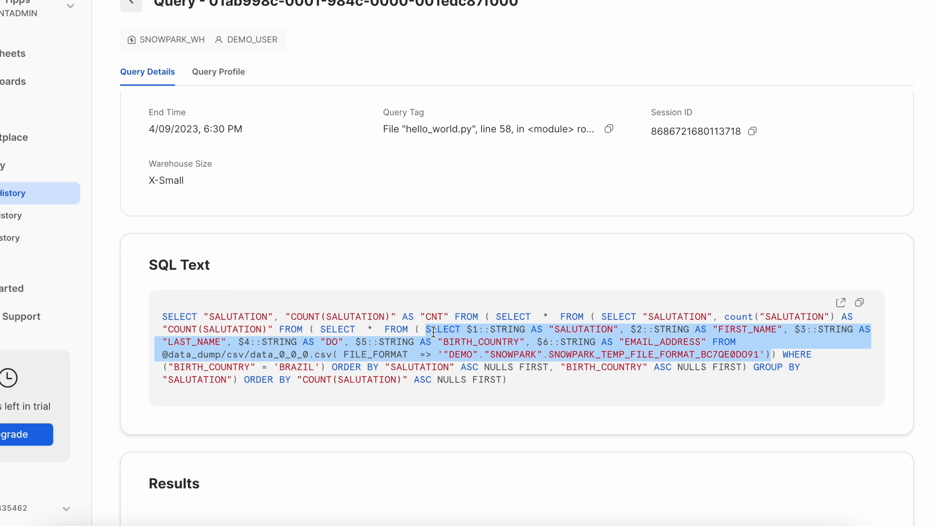
{"action": "mouse_move", "coordinate": [364, 314]}
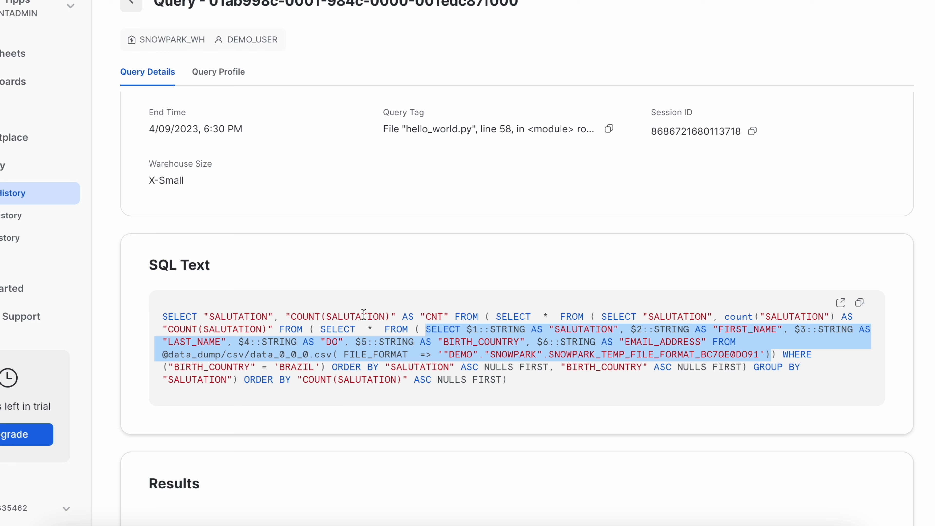
{"action": "mouse_move", "coordinate": [711, 375]}
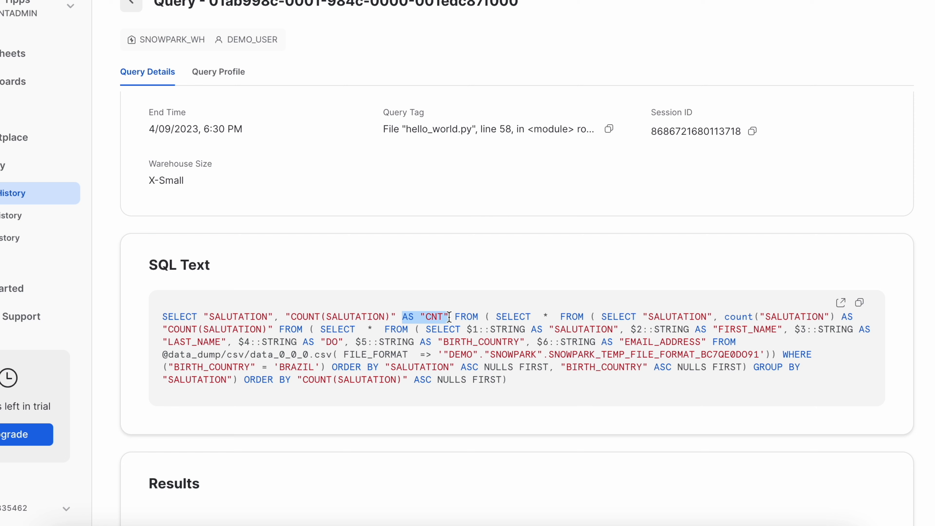
{"action": "left_click", "coordinate": [218, 72]}
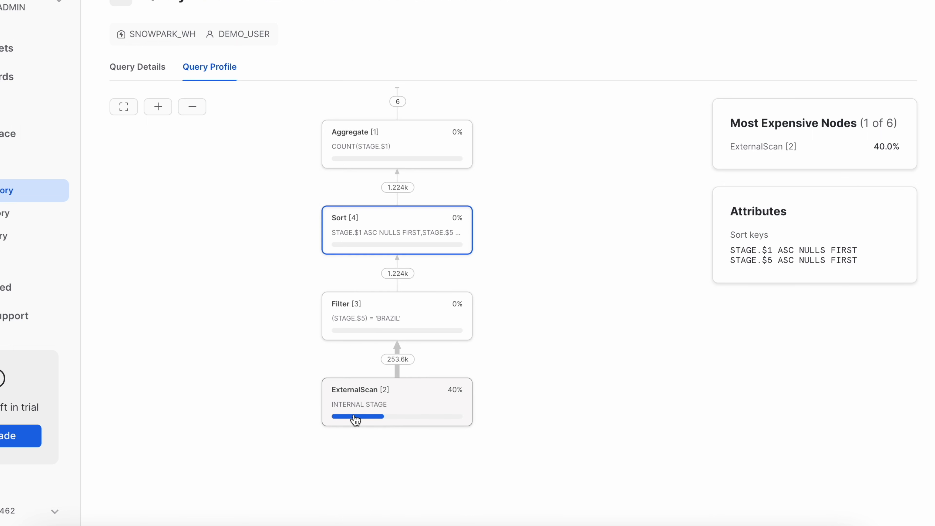
{"action": "mouse_move", "coordinate": [377, 324]}
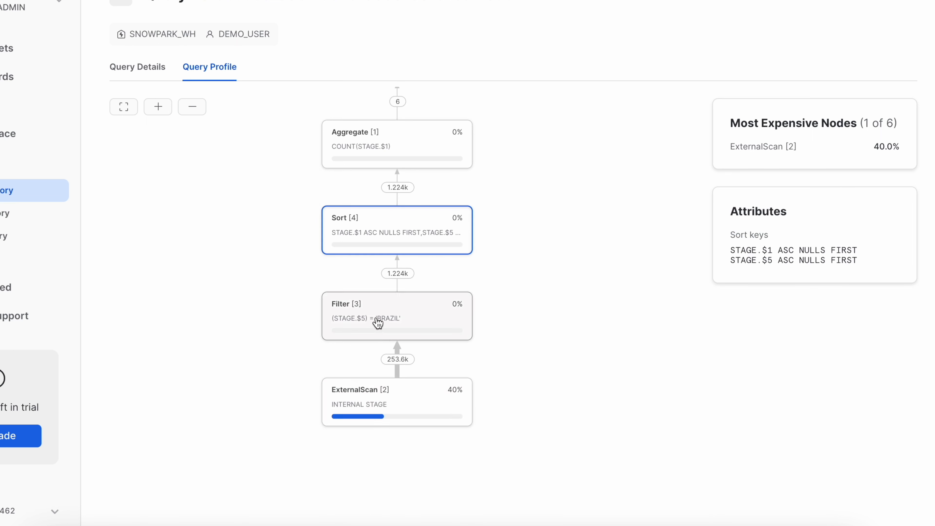
- Inspect the Filter node on BRAZIL and the final Sort node's attributes in the Query Profile
{"action": "left_click", "coordinate": [396, 316]}
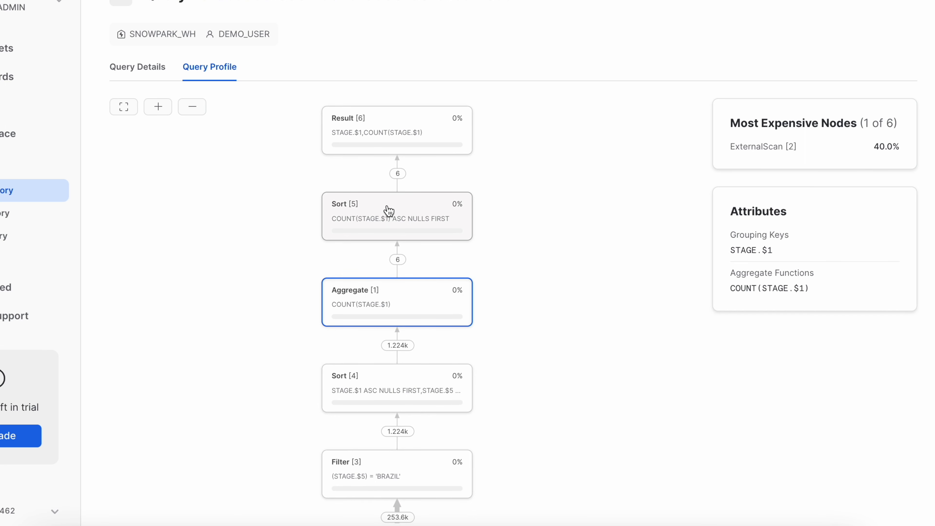
{"action": "left_click", "coordinate": [396, 216]}
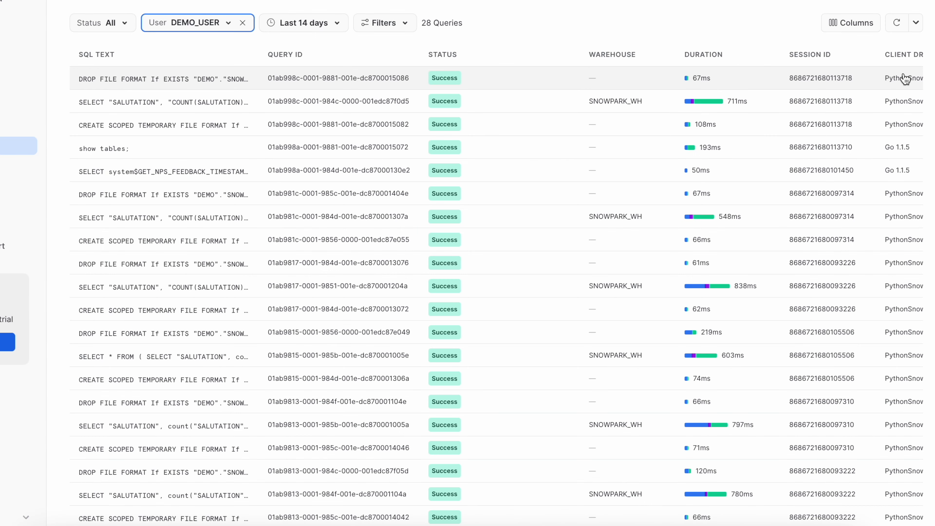
{"action": "mouse_move", "coordinate": [905, 83]}
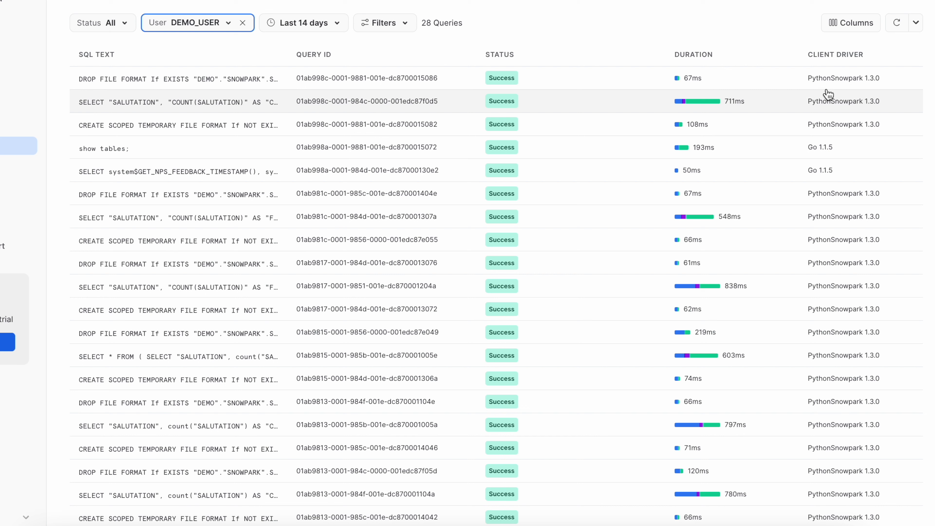
{"action": "mouse_move", "coordinate": [879, 87]}
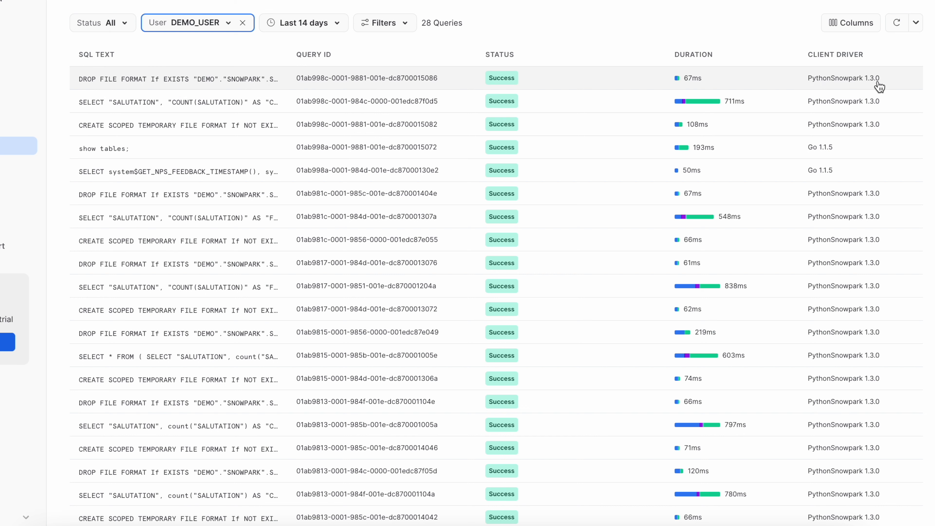
{"action": "mouse_move", "coordinate": [706, 101]}
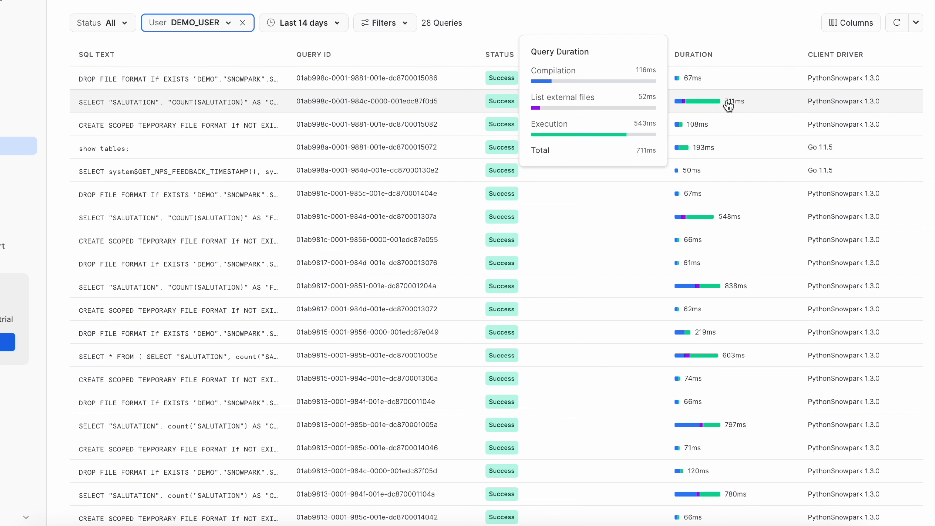